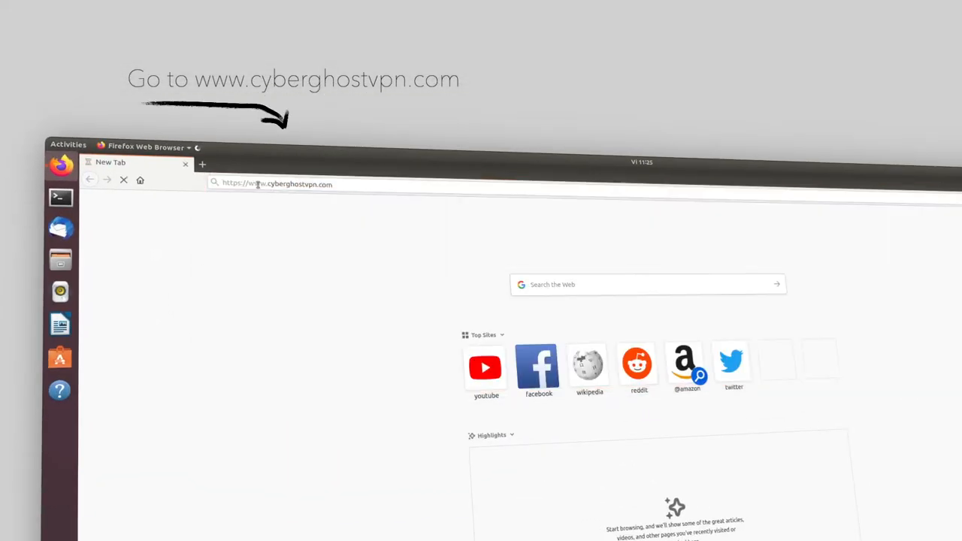
Load cyberghostvpn.com, go to My Account and start configuring a new Linux device.
{"action": "key", "text": "Return"}
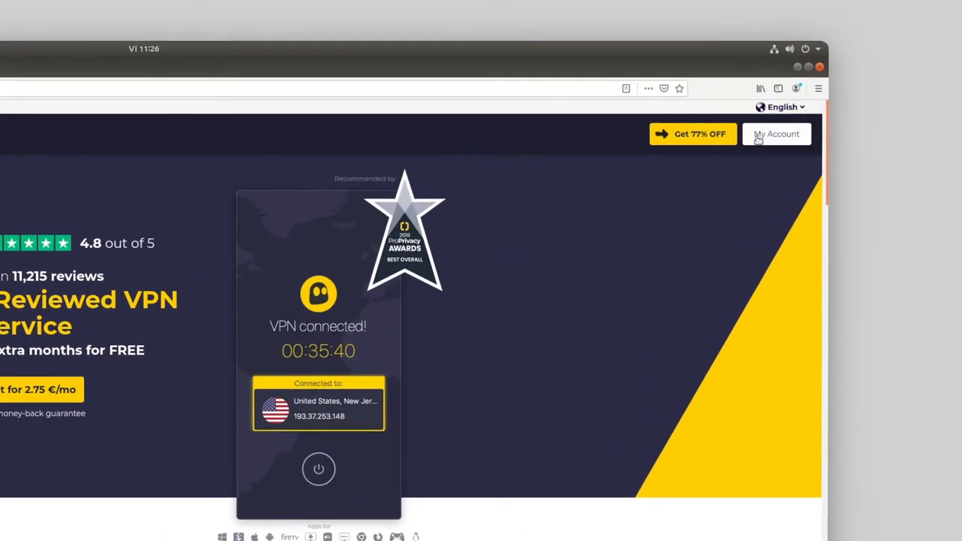
{"action": "left_click", "coordinate": [776, 134]}
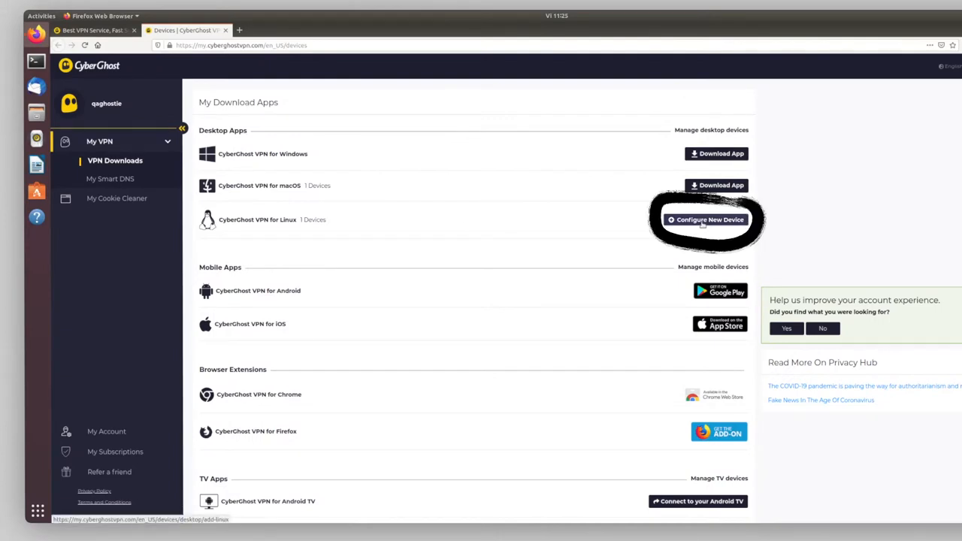
{"action": "left_click", "coordinate": [705, 219]}
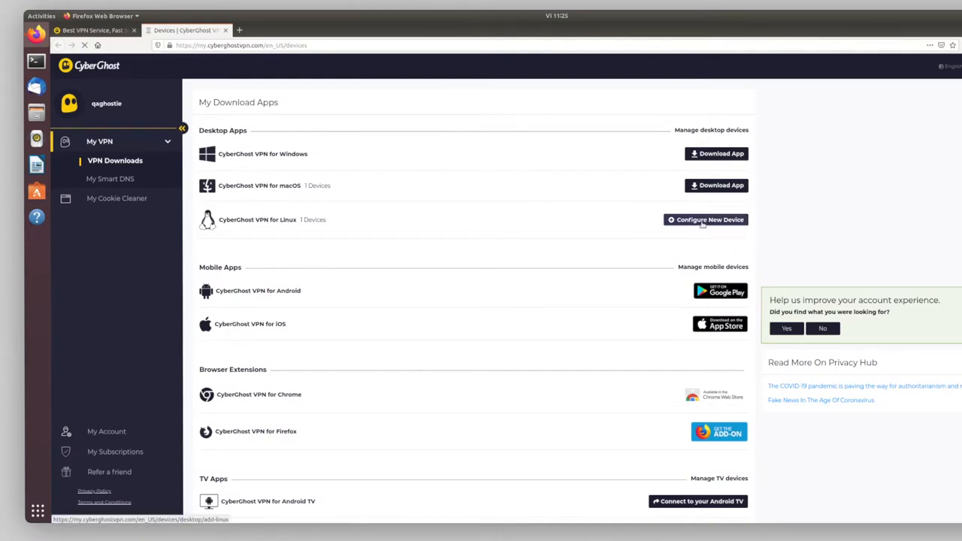
Choose Ubuntu 18.04 as the server distribution and save the Linux app zip file.
{"action": "left_click", "coordinate": [705, 220]}
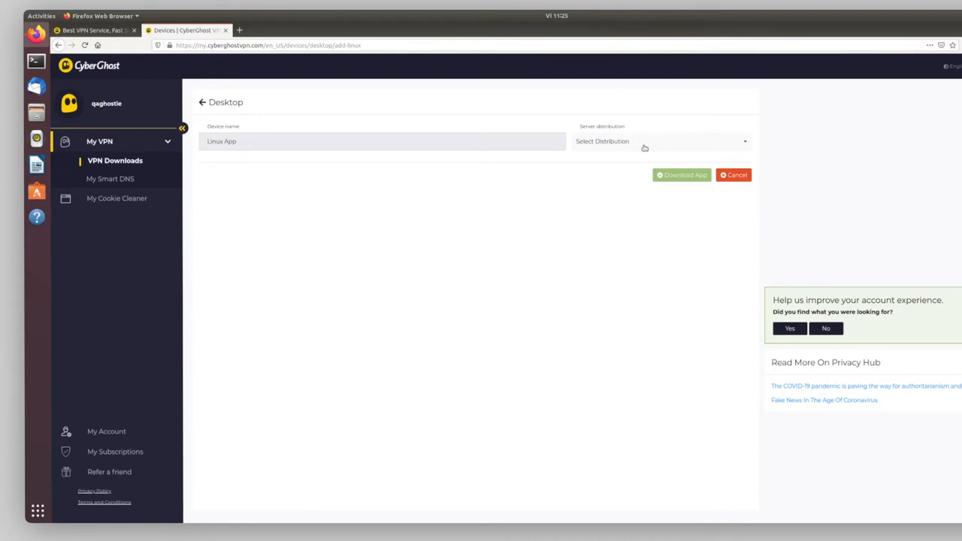
{"action": "left_click", "coordinate": [661, 142]}
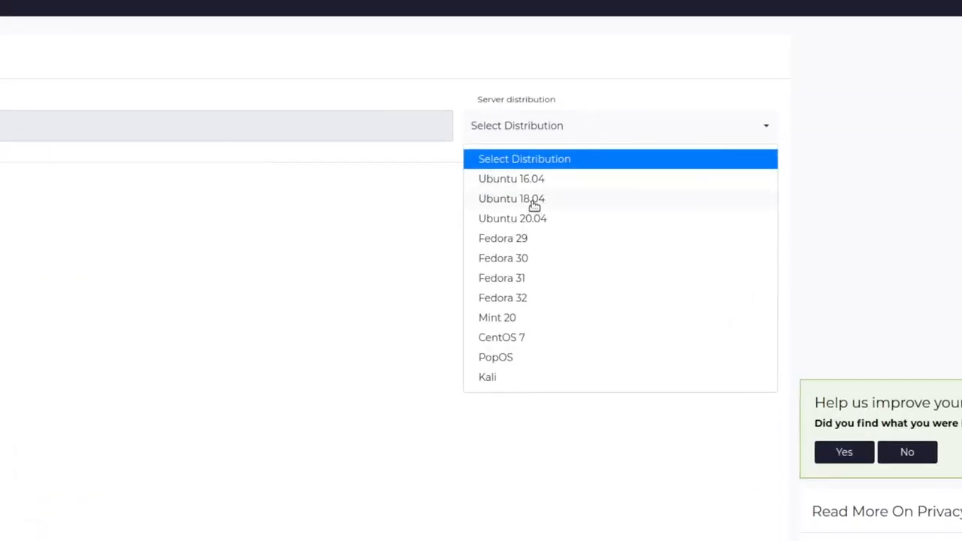
{"action": "left_click", "coordinate": [512, 198]}
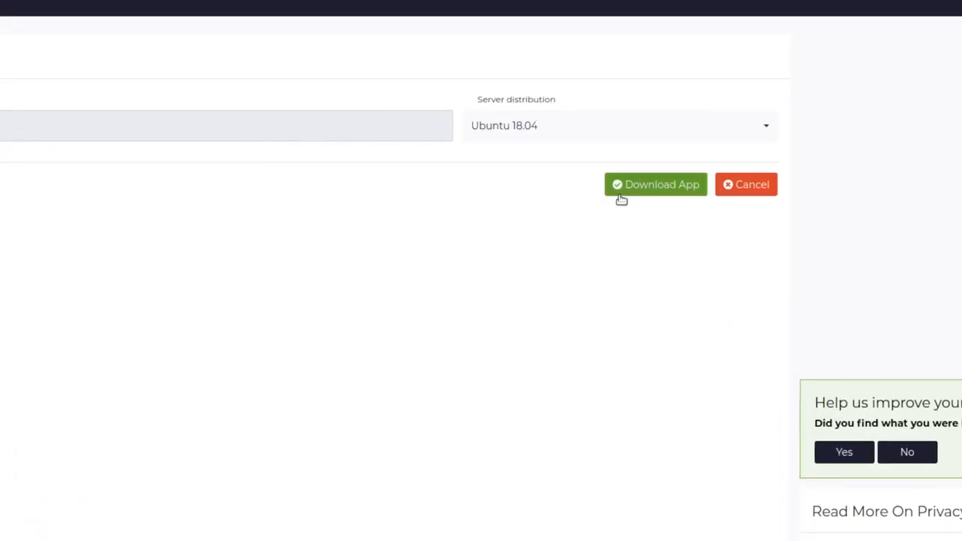
{"action": "left_click", "coordinate": [656, 183]}
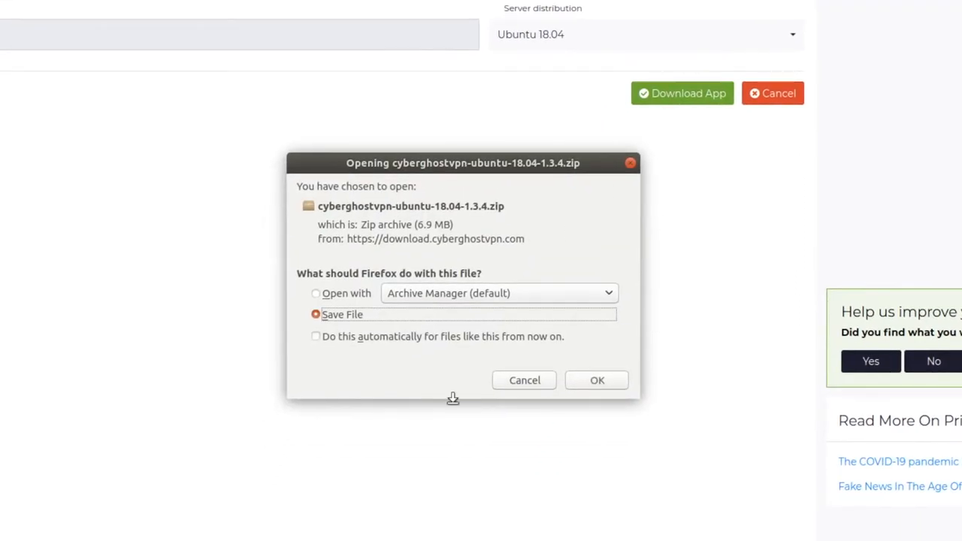
{"action": "left_click", "coordinate": [596, 379]}
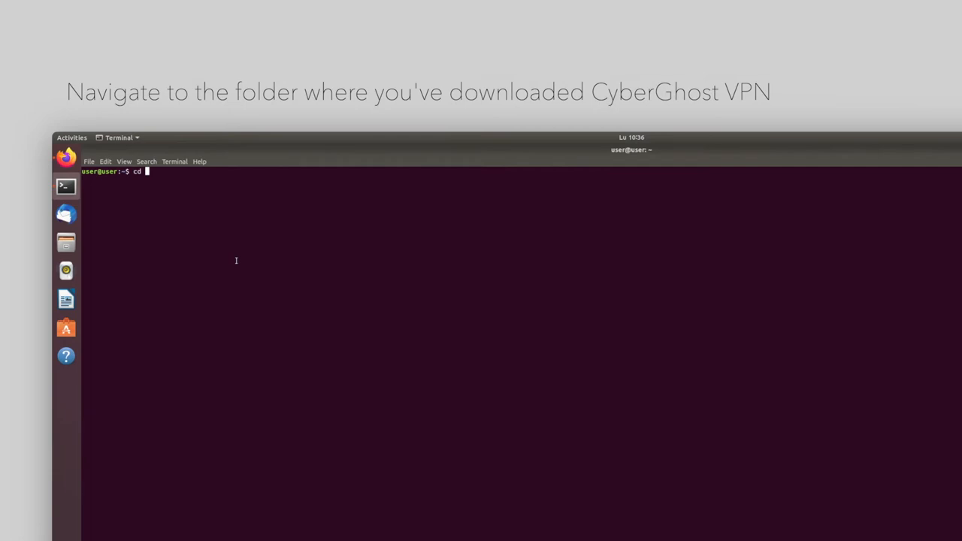
Go into Downloads and unzip cyberghostvpn-ubuntu-18.04-1.3.5.zip, starting cd into the extracted folder.
{"action": "type", "text": "Downloads/"}
{"action": "type", "text": "unzip"}
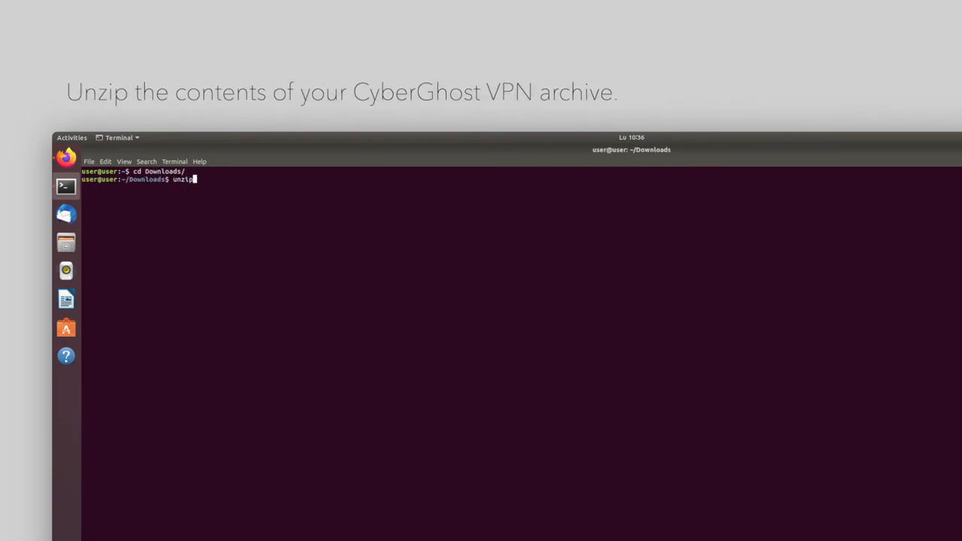
{"action": "key", "text": "Return"}
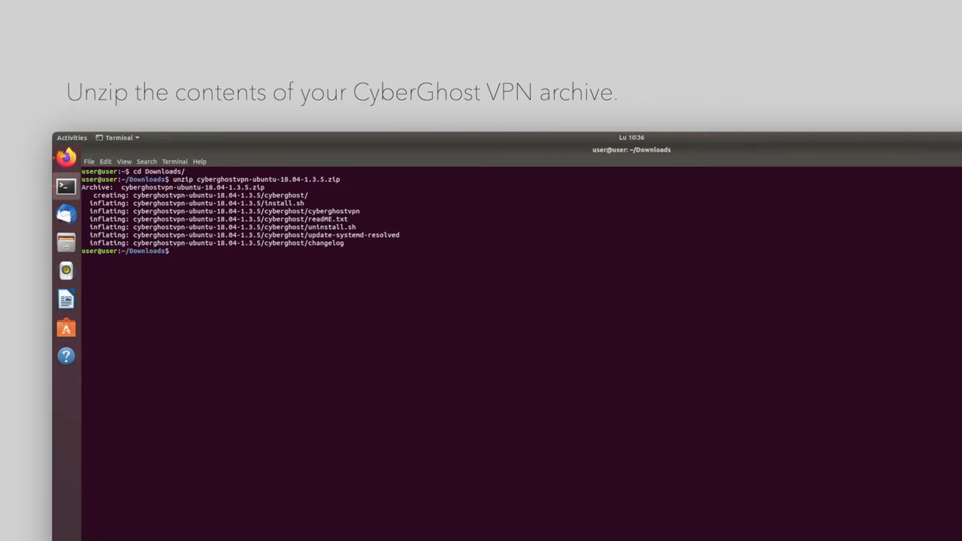
{"action": "type", "text": "cd cyberghostvpn-ubuntu-18.04-1.3.5/"}
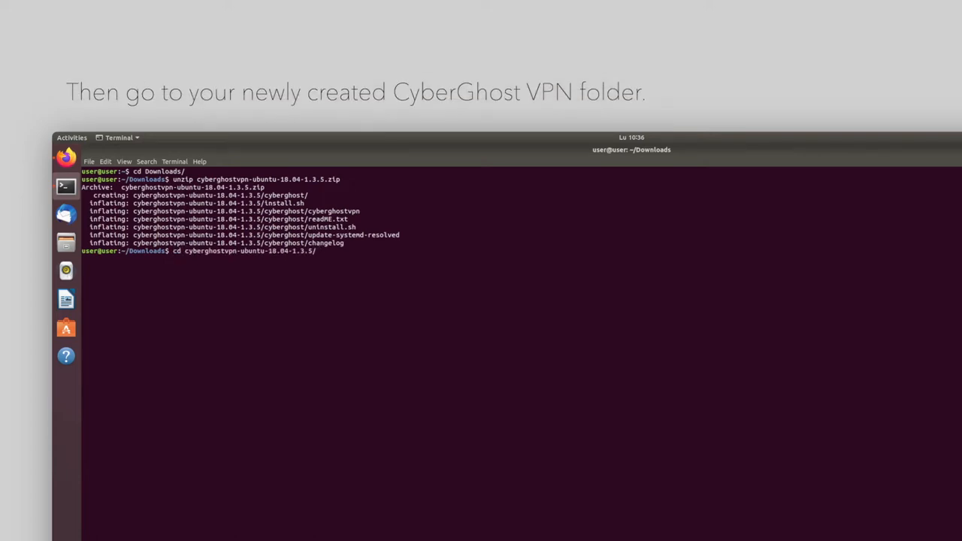
Enter the extracted folder and run sudo bash install.sh with the account credentials.
{"action": "key", "text": "Return"}
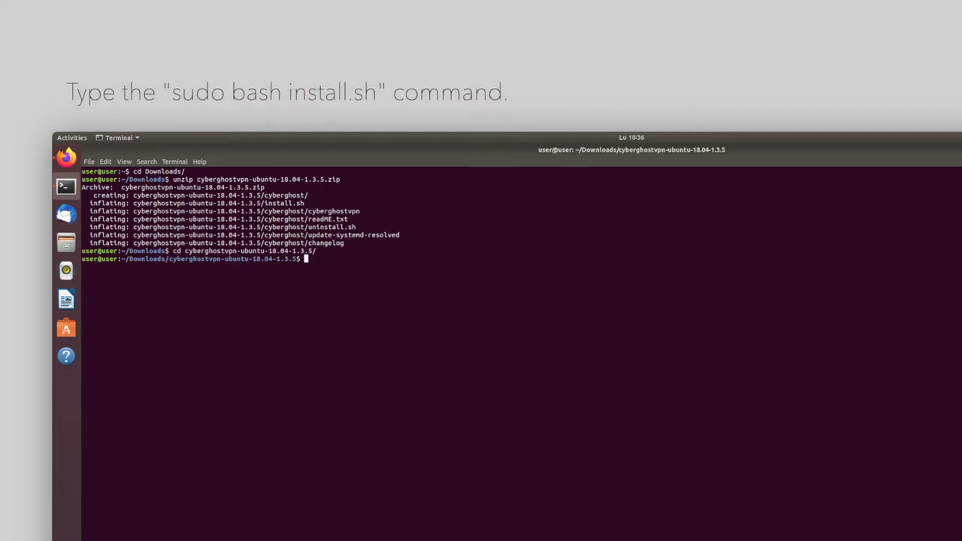
{"action": "type", "text": "sudo ba"}
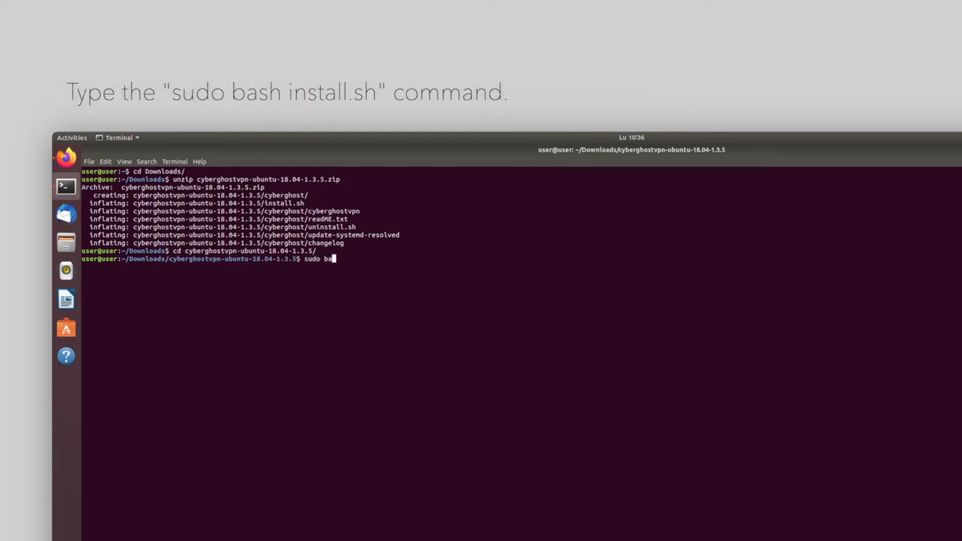
{"action": "type", "text": "sh install.sh"}
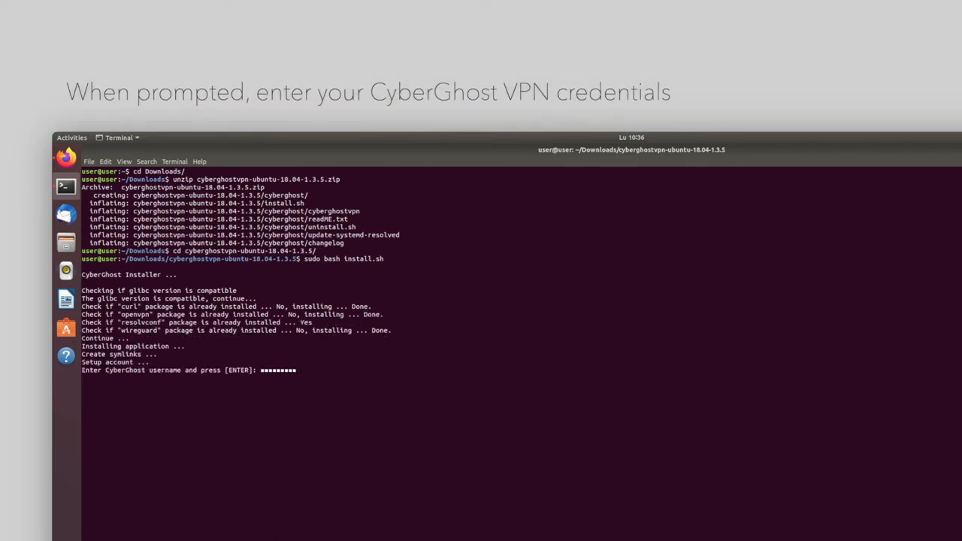
{"action": "key", "text": "Return"}
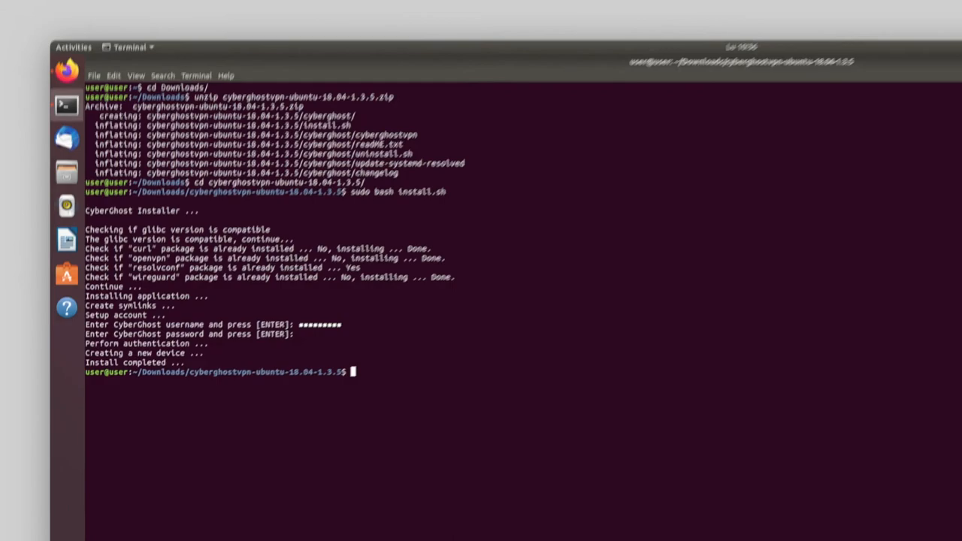
Run cyberghostvpn to list its available command arguments.
{"action": "type", "text": "cyber"}
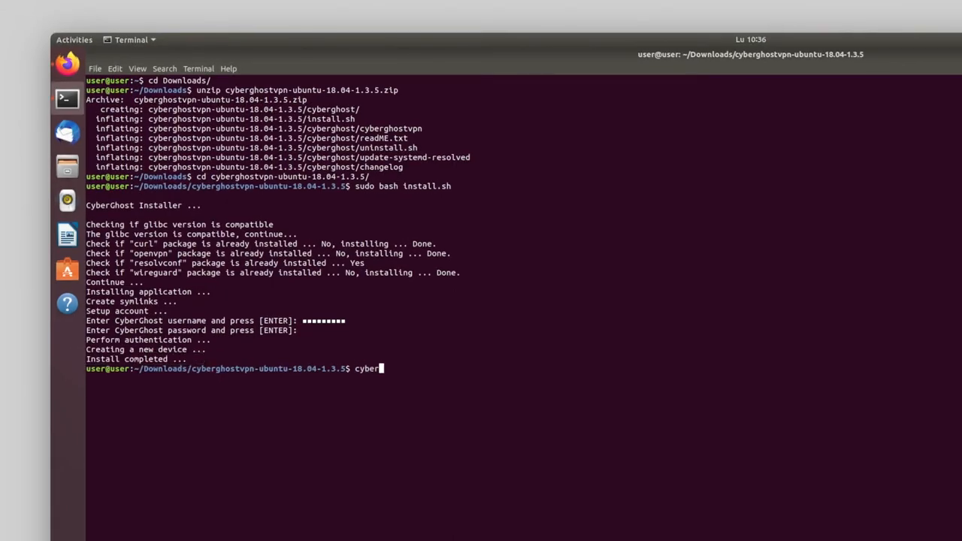
{"action": "key", "text": "Return"}
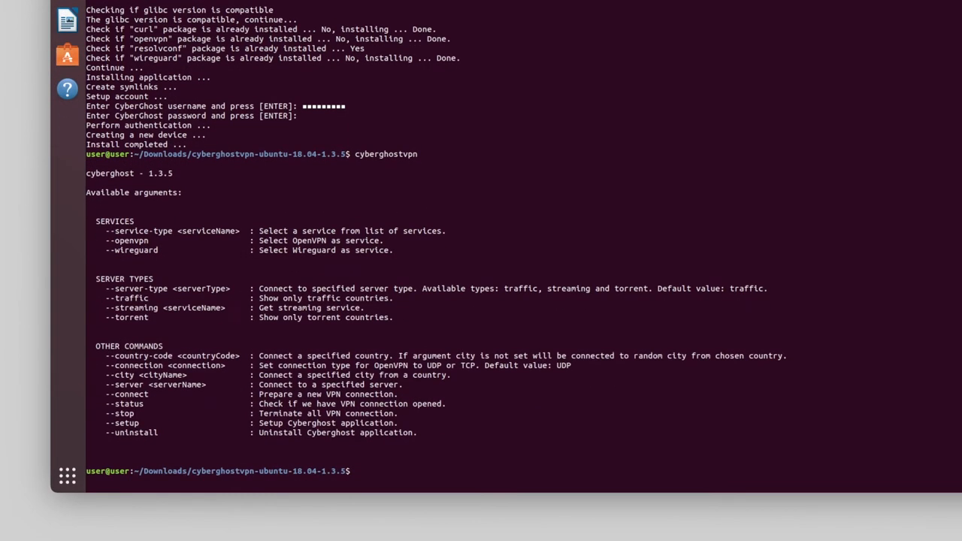